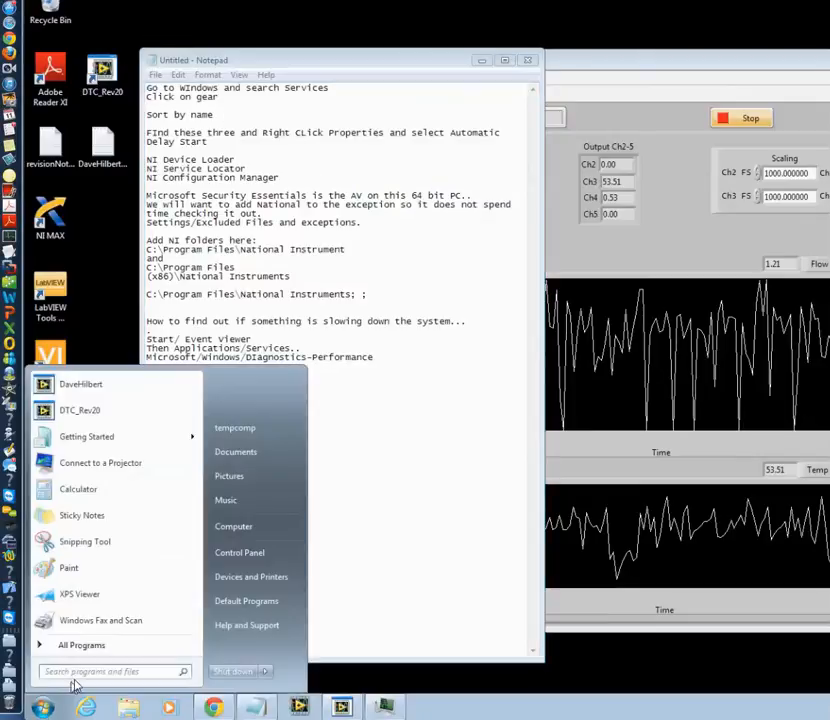
Search the Start menu for 'services' and launch the Services console.
{"action": "left_click", "coordinate": [110, 671]}
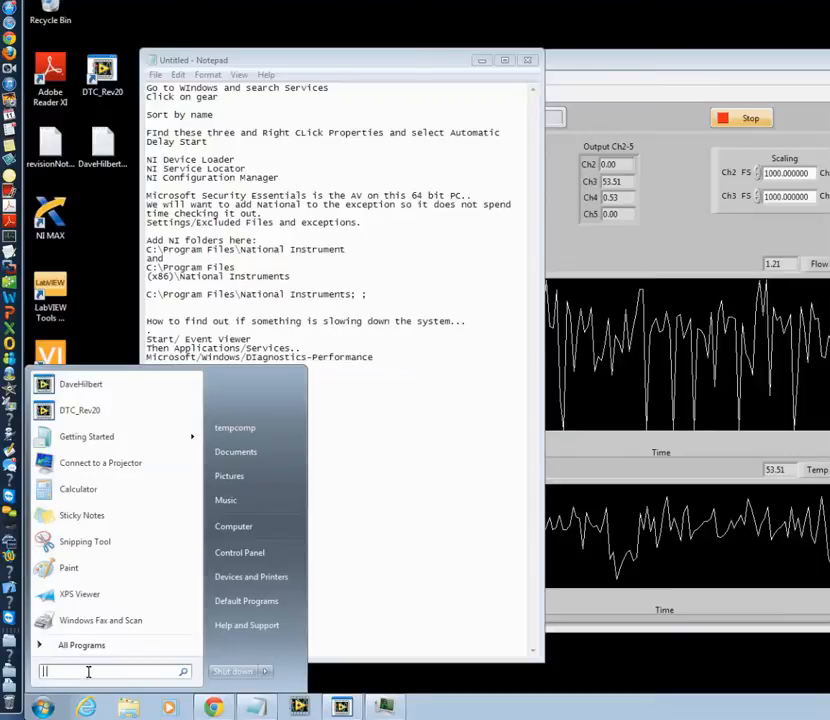
{"action": "type", "text": "services"}
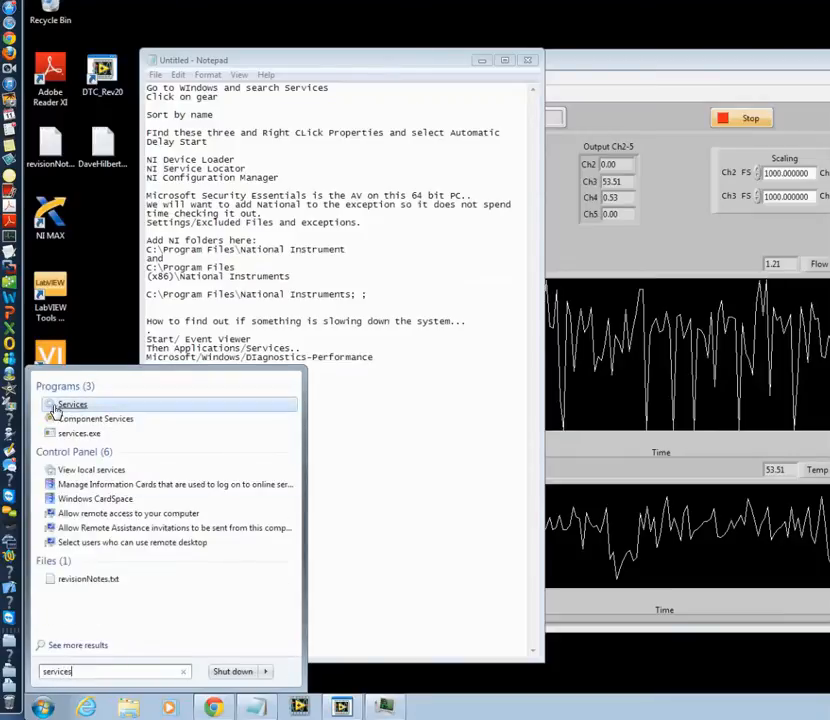
{"action": "left_click", "coordinate": [72, 404]}
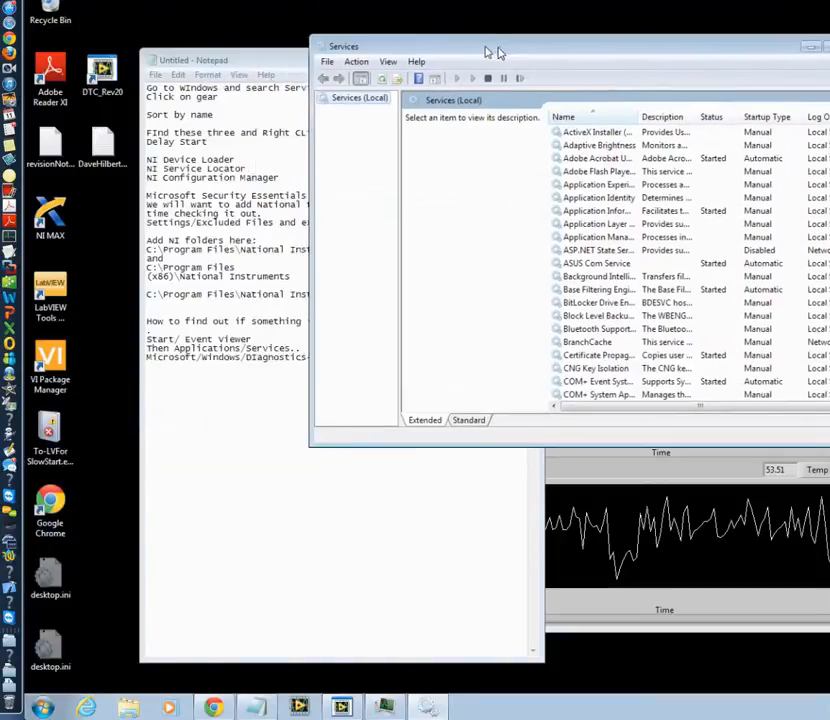
Sort services alphabetically by name and scroll to the NI services such as NI Device Loader.
{"action": "left_click", "coordinate": [200, 43]}
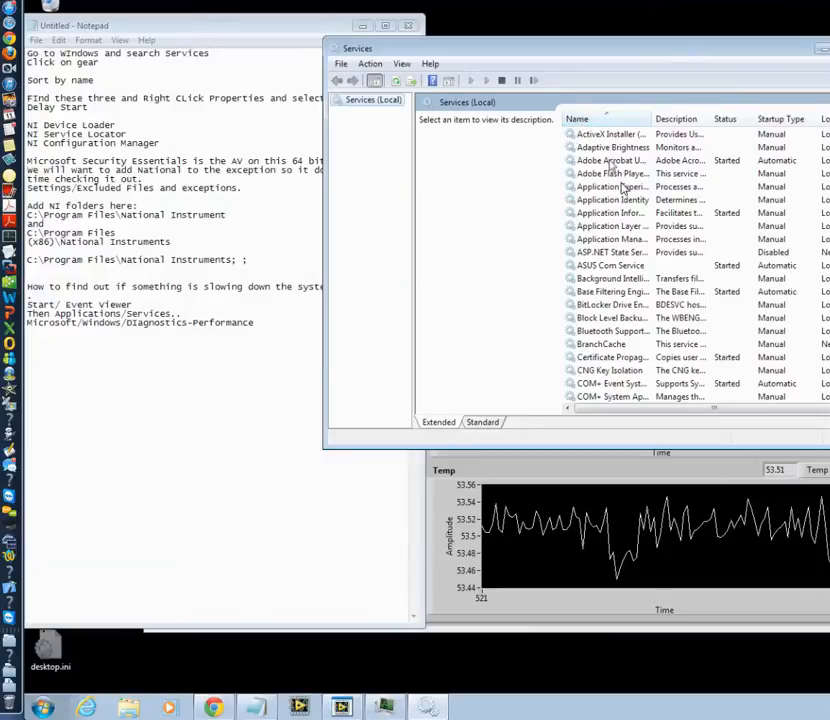
{"action": "left_click", "coordinate": [578, 119]}
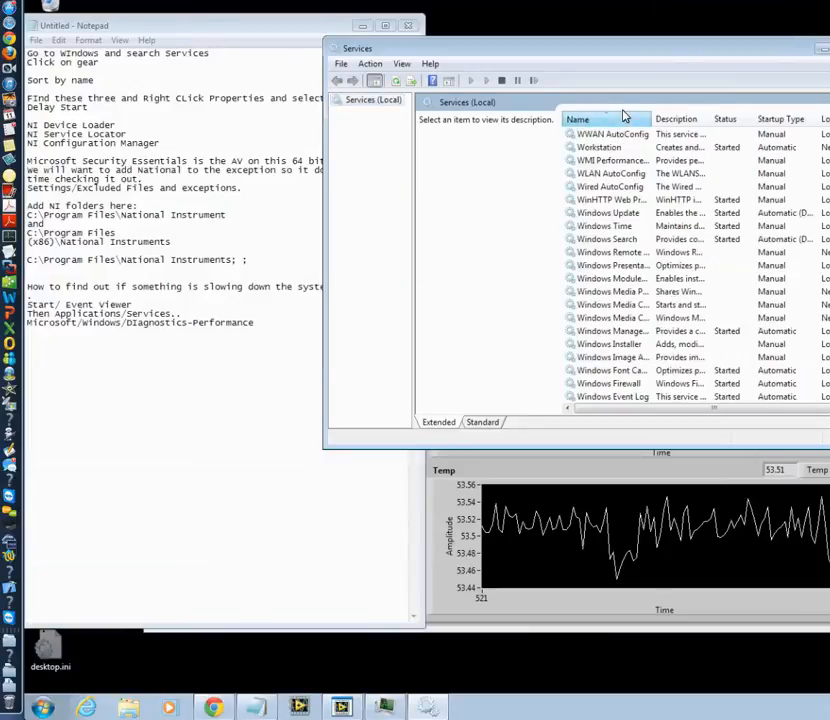
{"action": "left_click", "coordinate": [578, 118]}
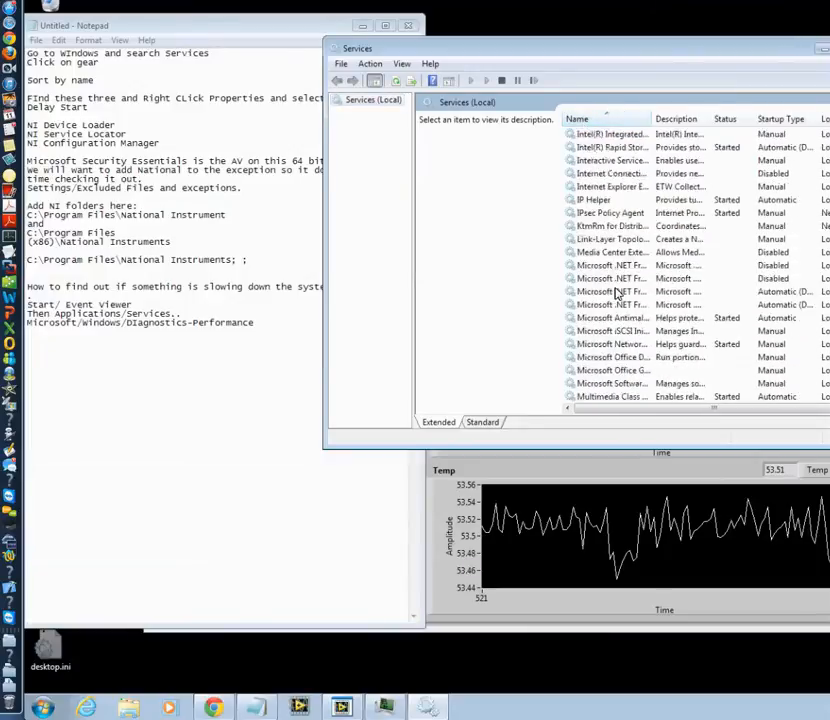
{"action": "scroll", "scroll_direction": "down", "scroll_amount": 3}
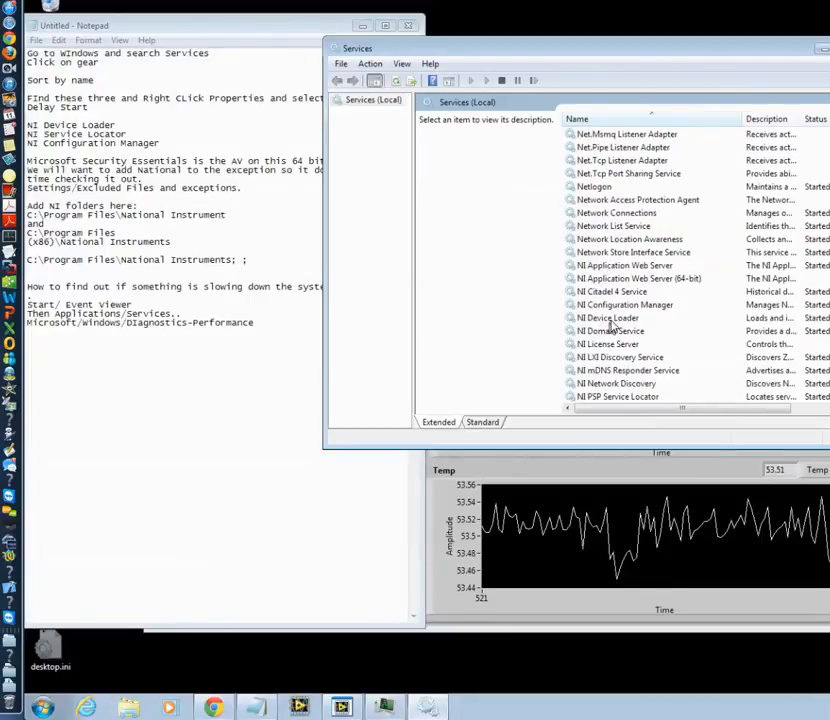
Set NI Device Loader's startup type to Automatic (Delayed Start) and close its properties.
{"action": "right_click", "coordinate": [608, 318]}
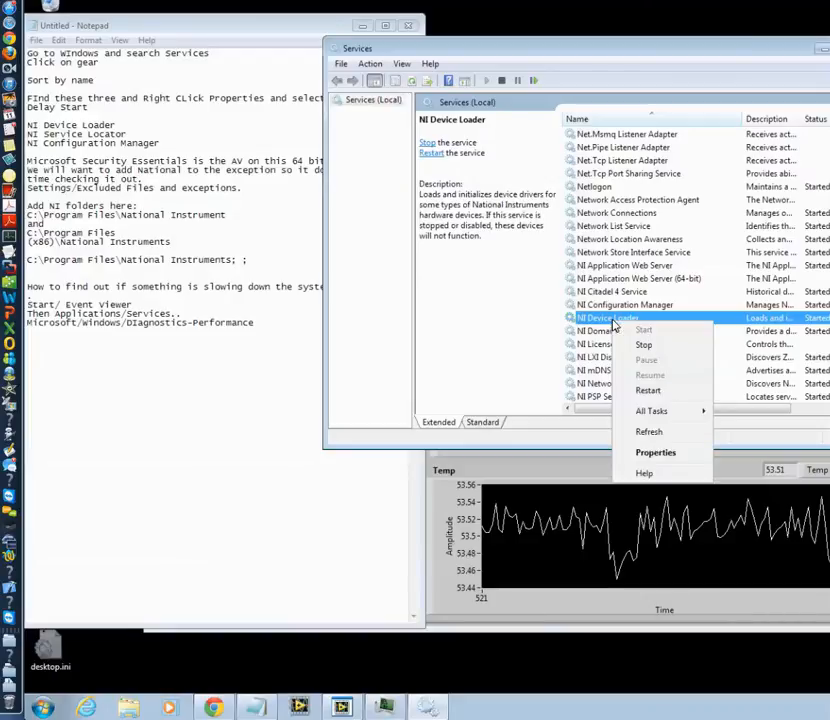
{"action": "left_click", "coordinate": [656, 452]}
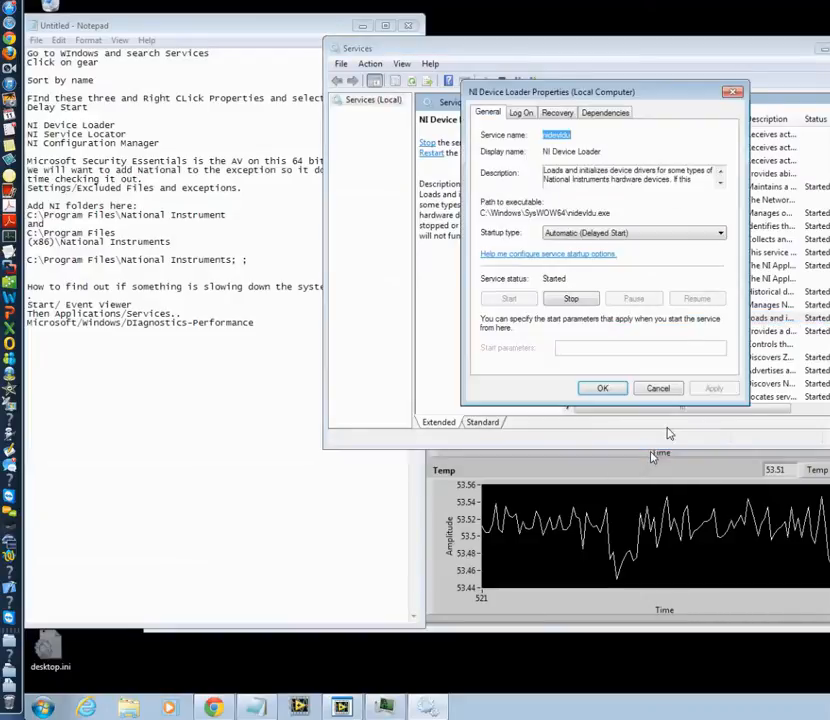
{"action": "left_click", "coordinate": [719, 233]}
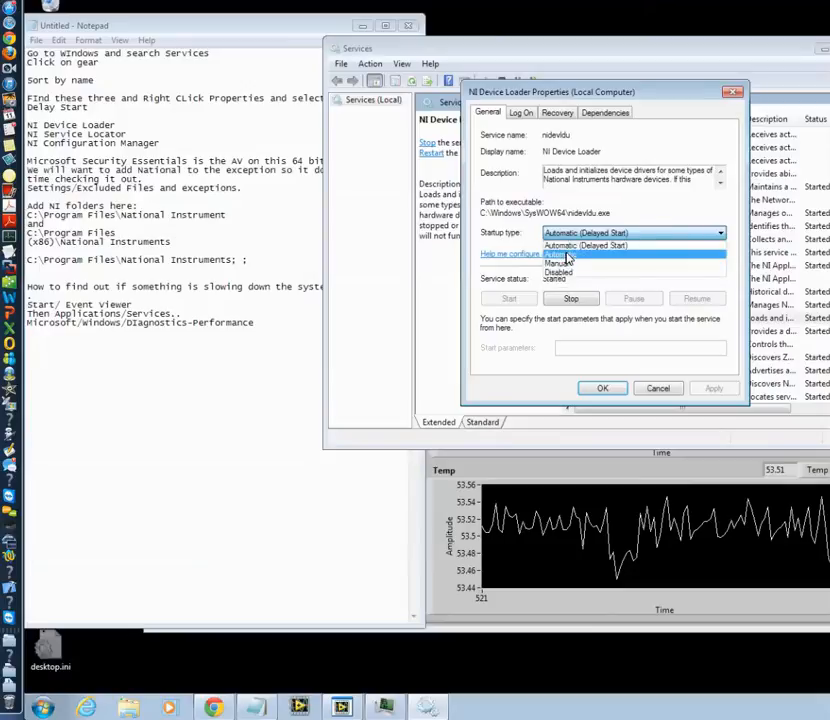
{"action": "left_click", "coordinate": [586, 245]}
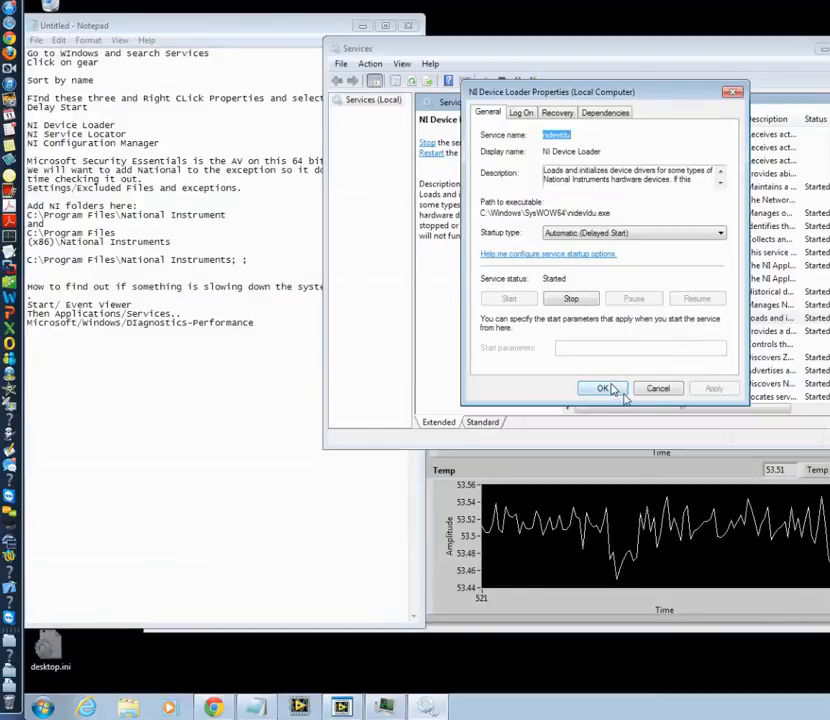
{"action": "left_click", "coordinate": [602, 388]}
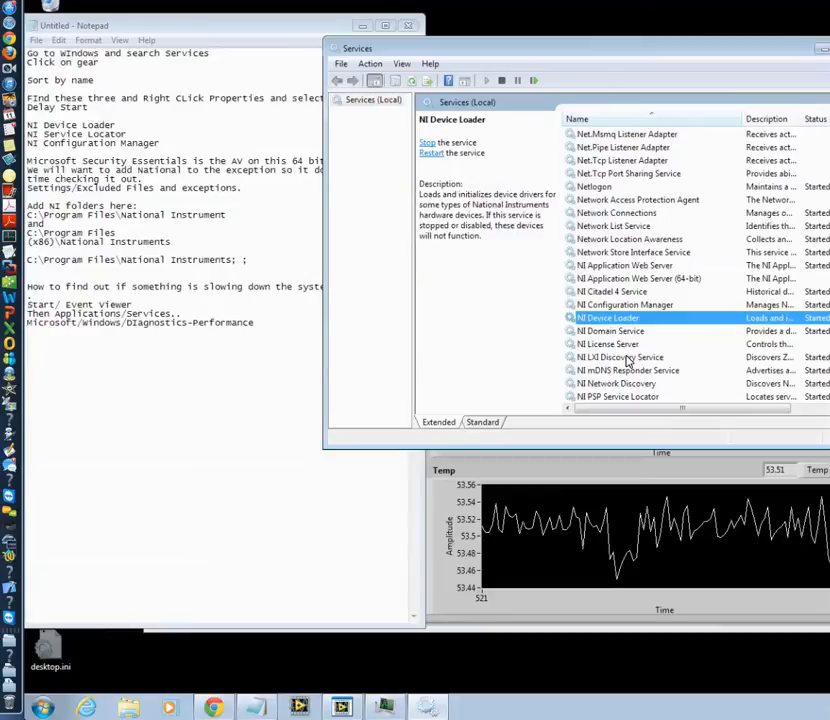
{"action": "scroll", "scroll_direction": "down", "scroll_amount": 3}
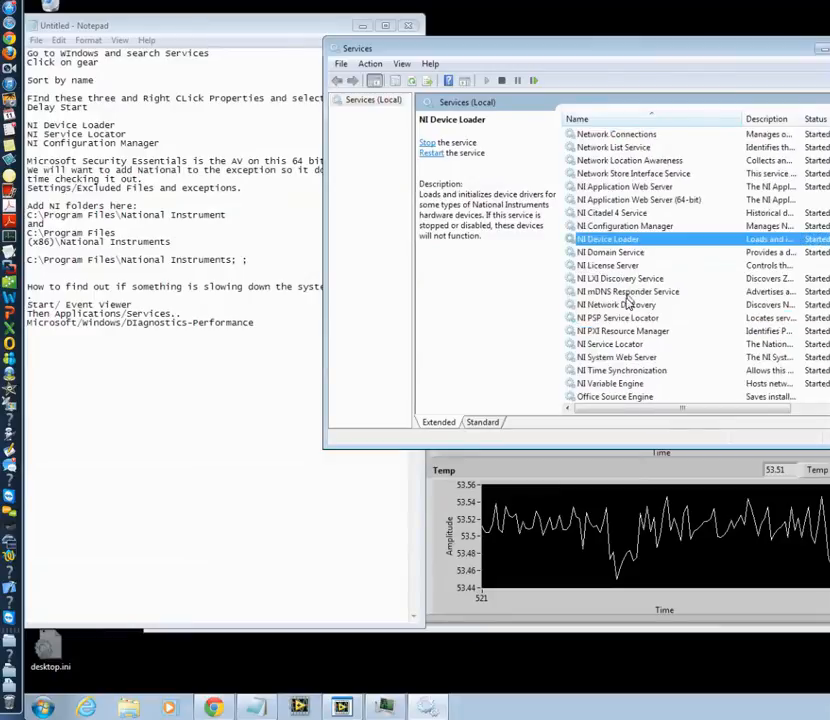
Confirm NI Service Locator is Automatic (Delayed Start), then open NI Configuration Manager's properties.
{"action": "right_click", "coordinate": [595, 344]}
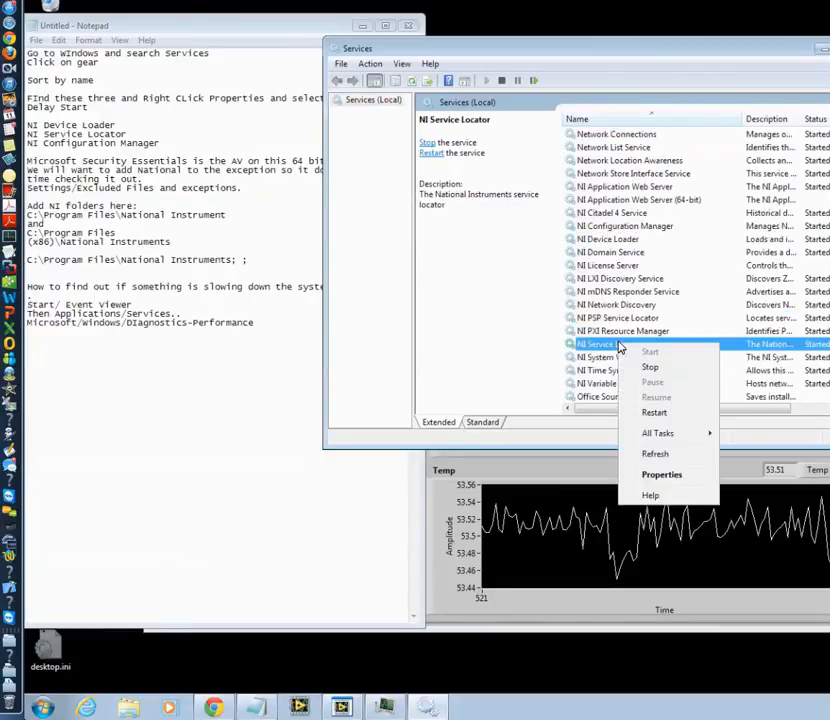
{"action": "left_click", "coordinate": [661, 474]}
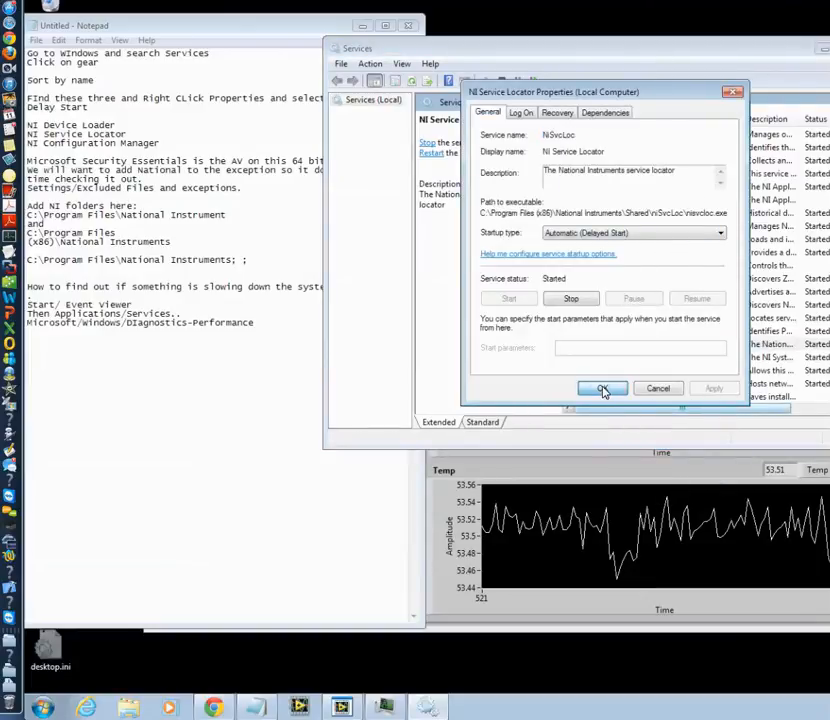
{"action": "left_click", "coordinate": [602, 388]}
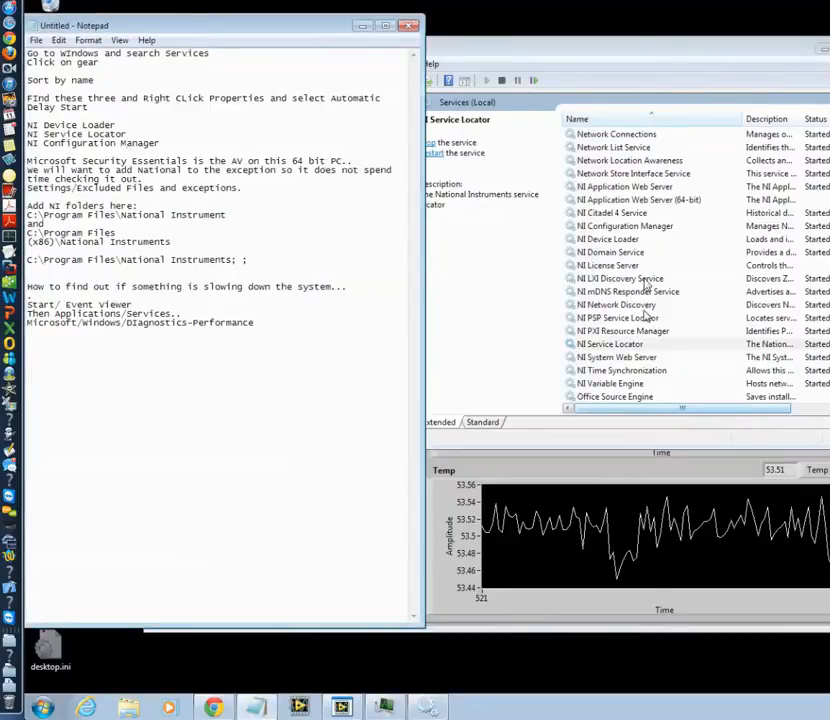
{"action": "right_click", "coordinate": [625, 225]}
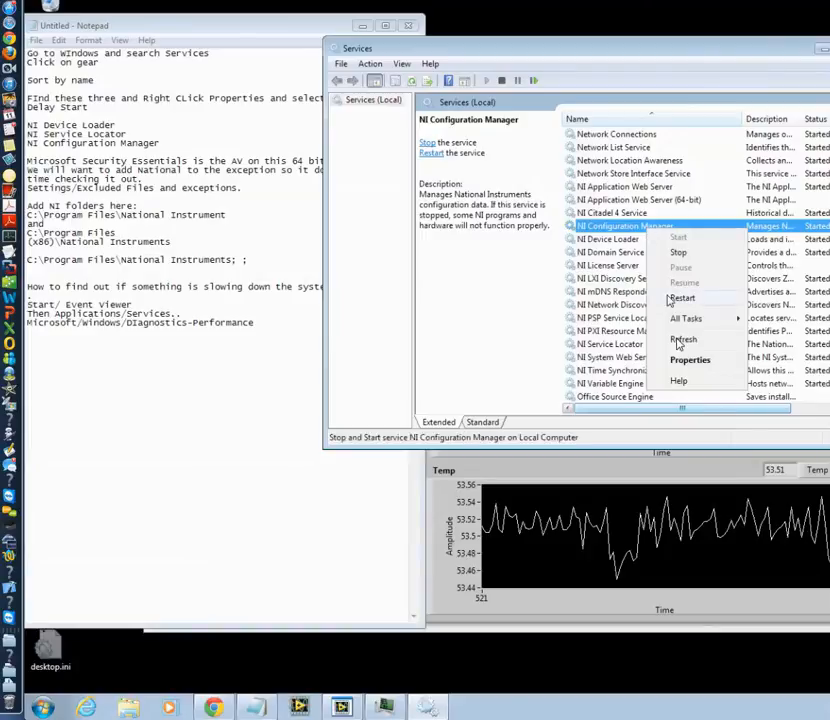
{"action": "left_click", "coordinate": [690, 358]}
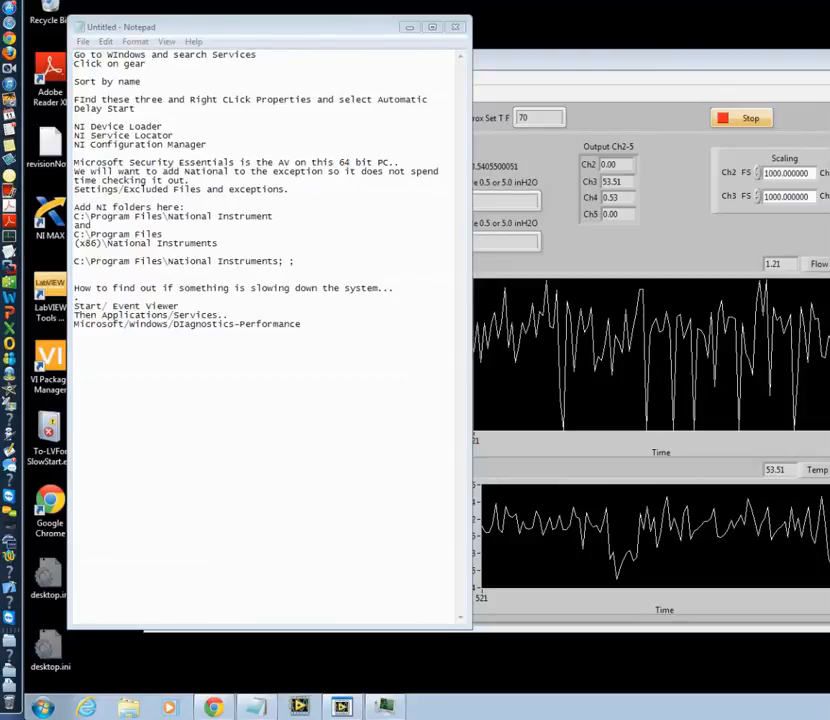
In Security Essentials settings, view Excluded files and locations listing both National Instruments folders.
{"action": "left_click", "coordinate": [427, 708]}
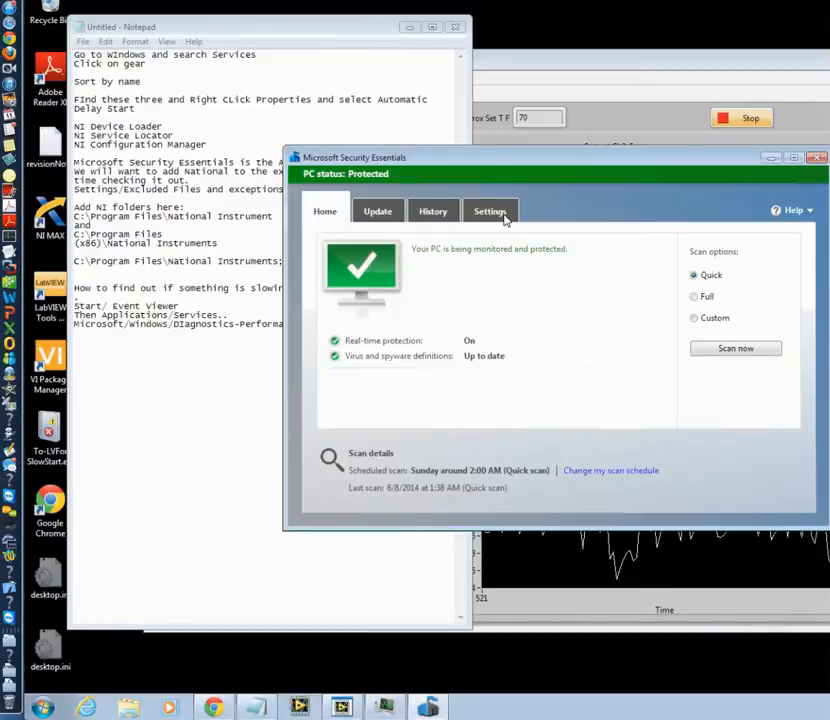
{"action": "left_click", "coordinate": [490, 211]}
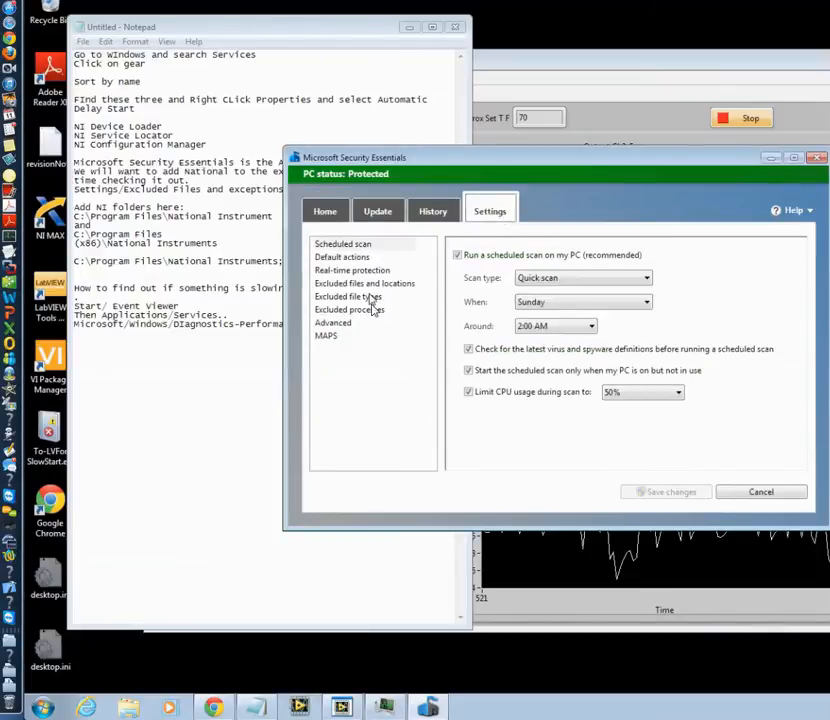
{"action": "left_click", "coordinate": [347, 296]}
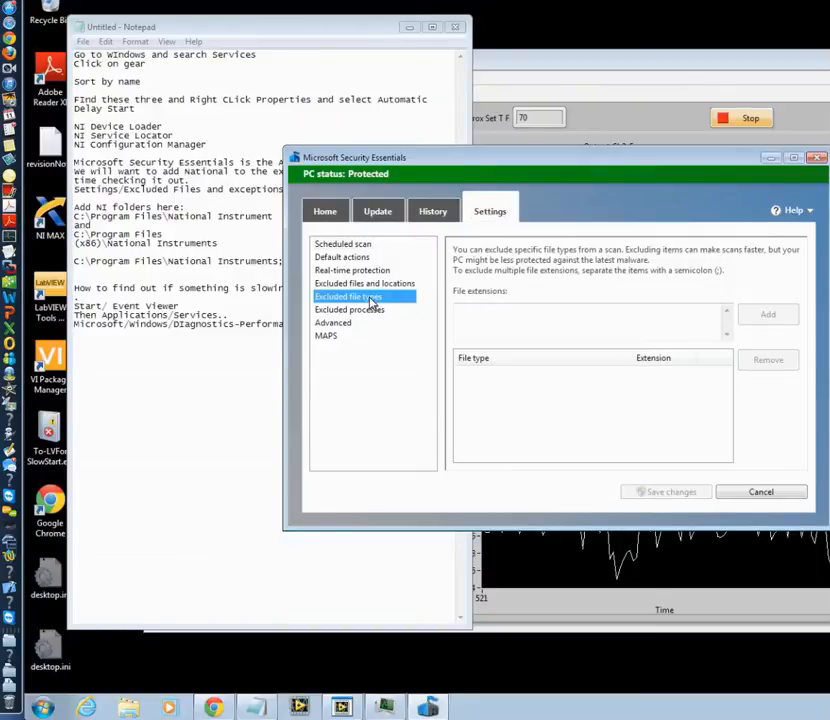
{"action": "mouse_move", "coordinate": [388, 320]}
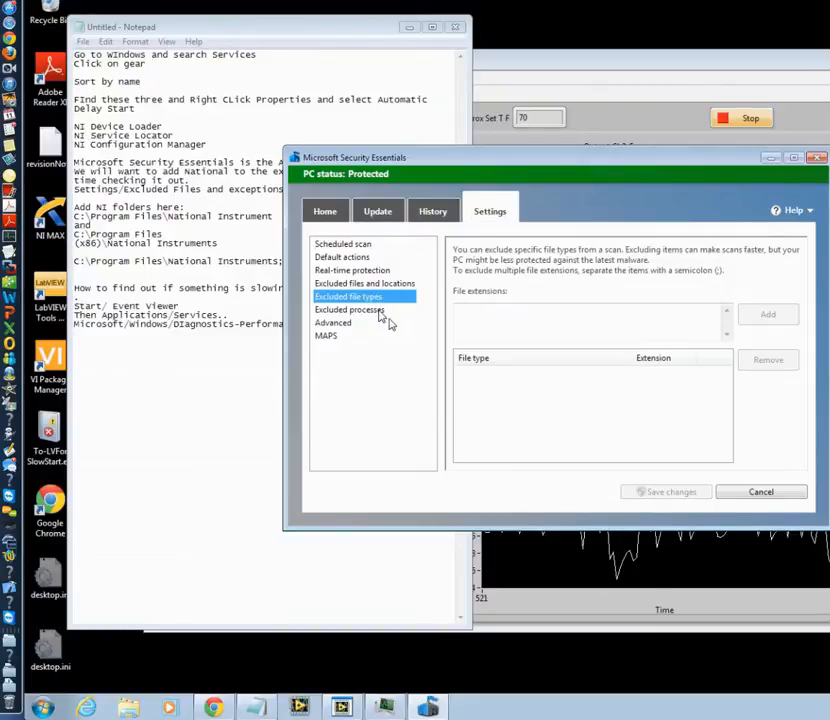
{"action": "left_click", "coordinate": [364, 283]}
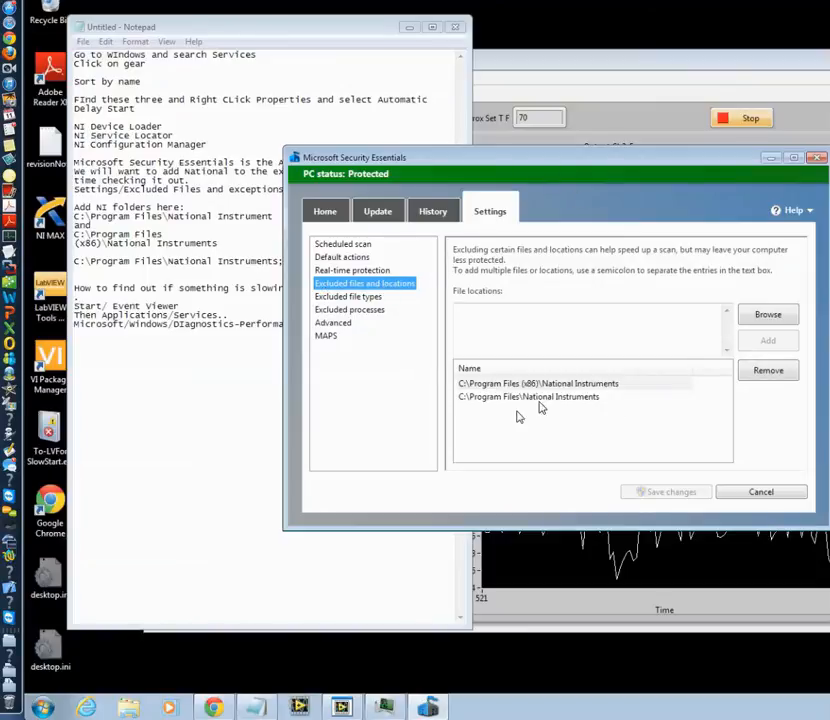
{"action": "mouse_move", "coordinate": [700, 349]}
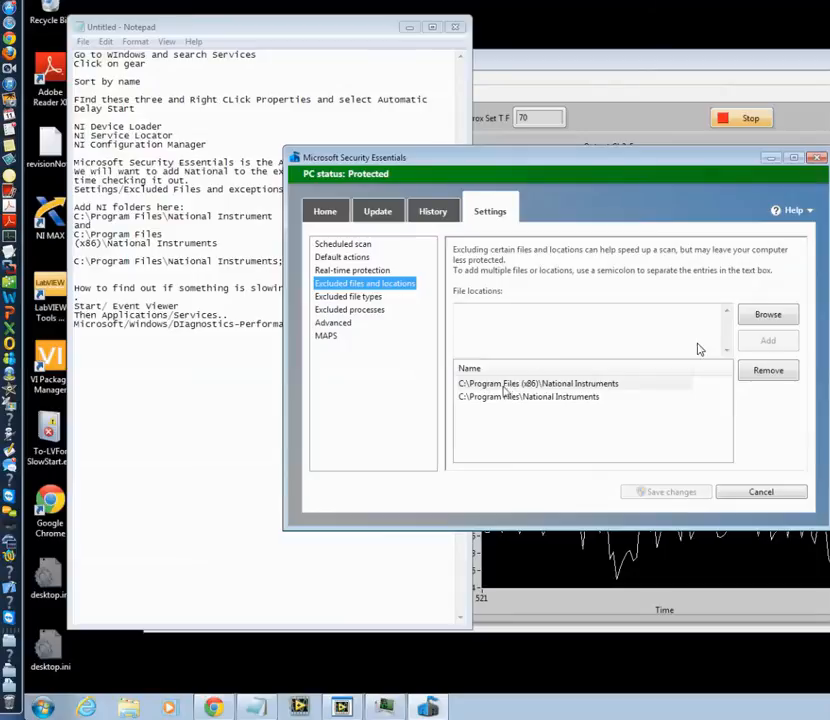
{"action": "mouse_move", "coordinate": [485, 404]}
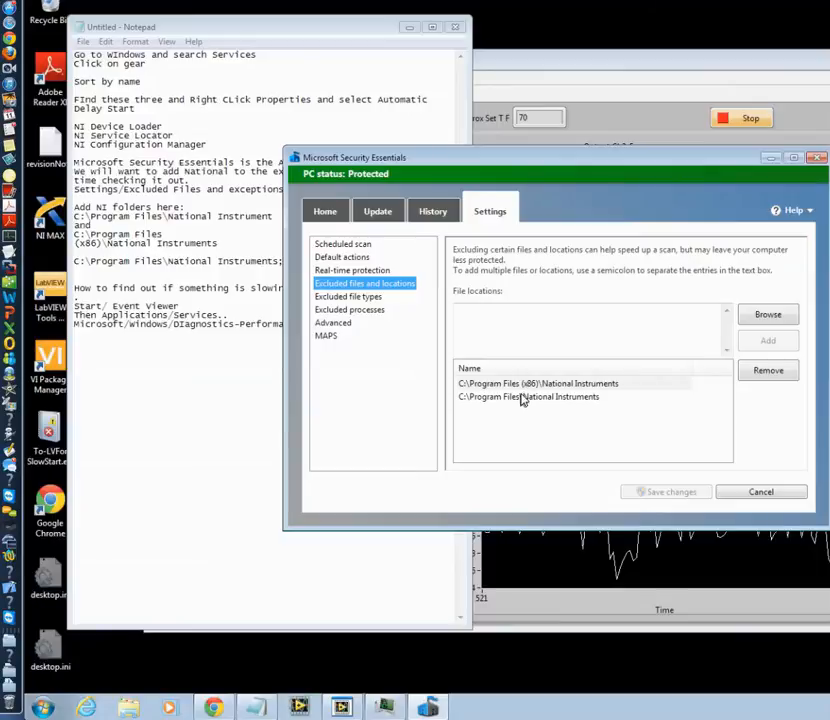
{"action": "mouse_move", "coordinate": [660, 342]}
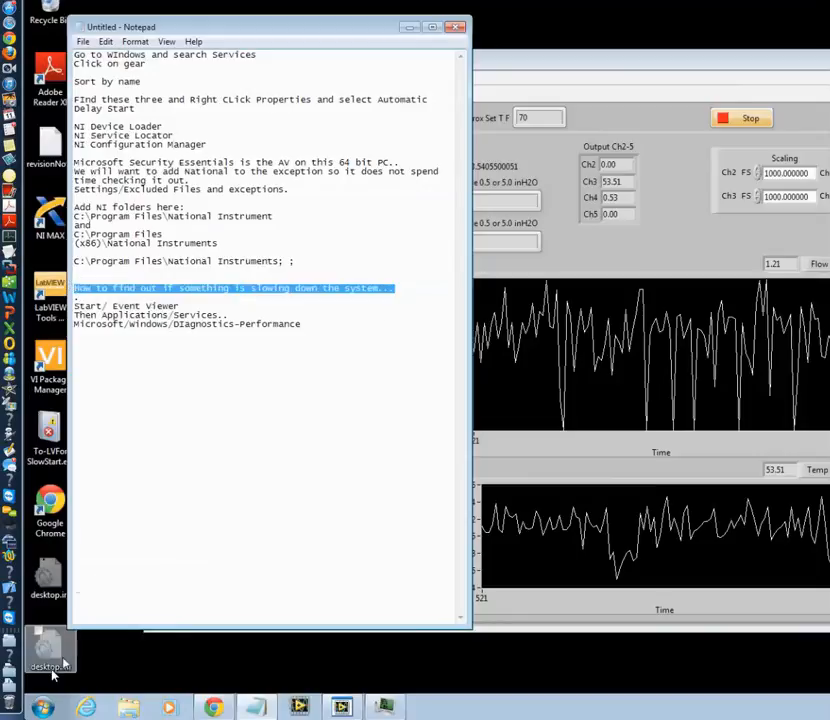
Launch Event Viewer from the Start menu beside the Notepad notes.
{"action": "left_click", "coordinate": [13, 708]}
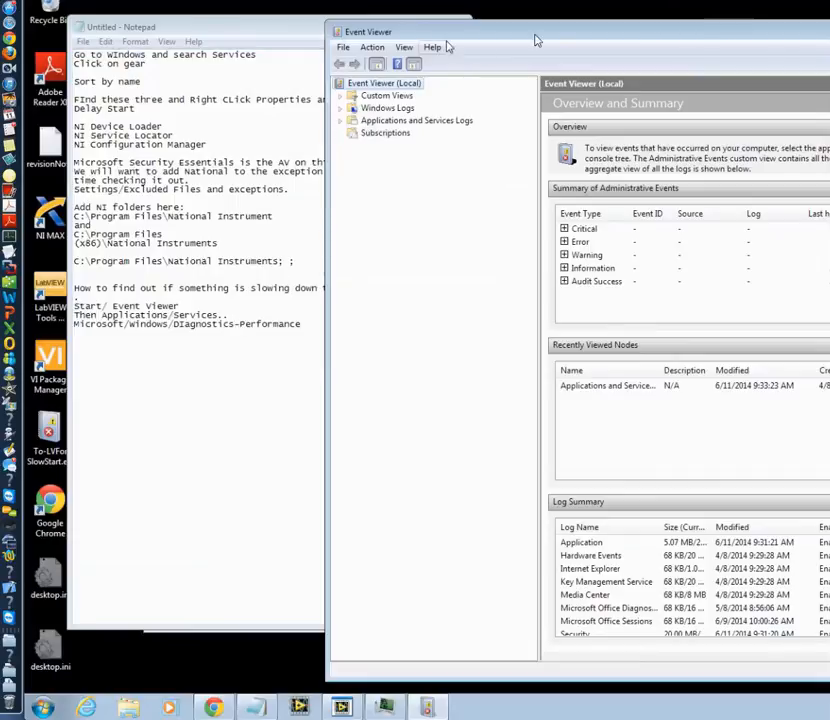
Expand Applications and Services Logs > Microsoft > Windows > Diagnostics-Performance.
{"action": "left_click", "coordinate": [341, 108]}
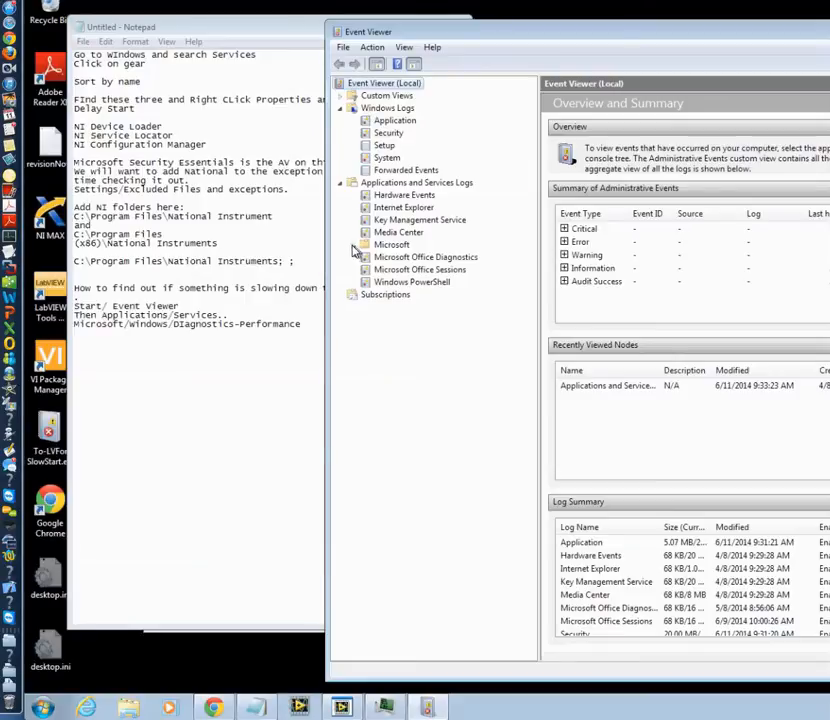
{"action": "left_click", "coordinate": [355, 245]}
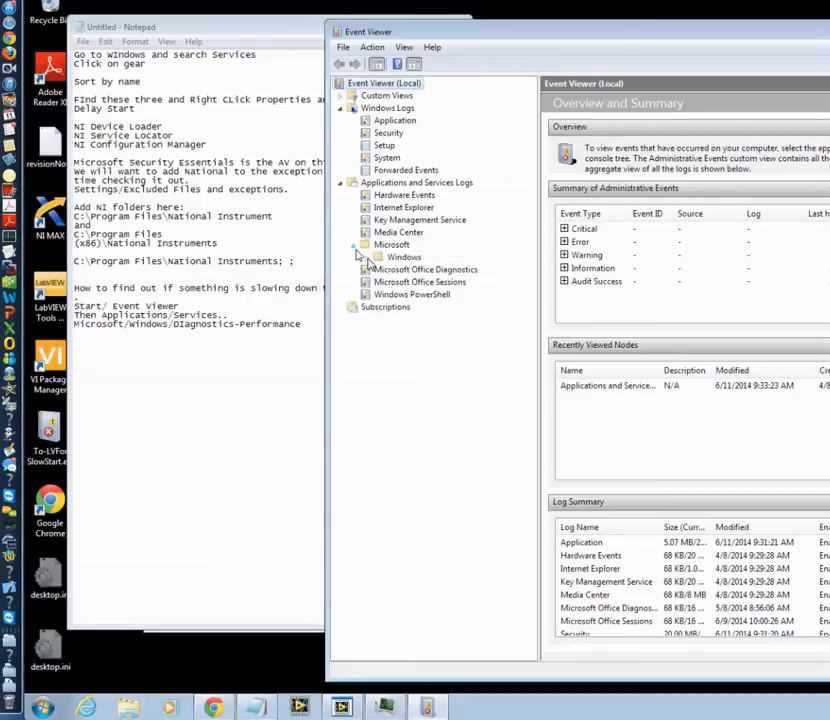
{"action": "left_click", "coordinate": [366, 244]}
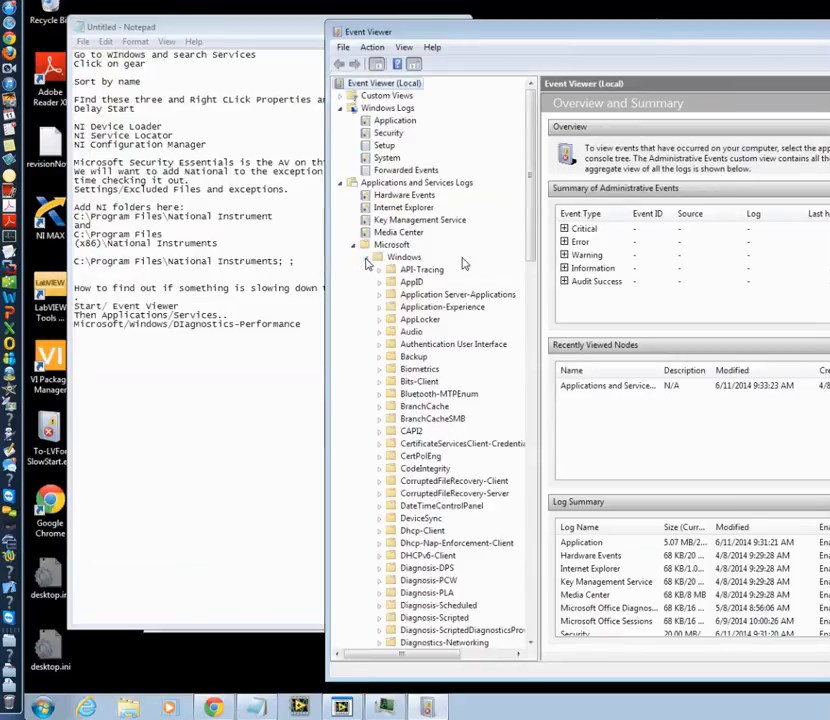
{"action": "left_click", "coordinate": [366, 256]}
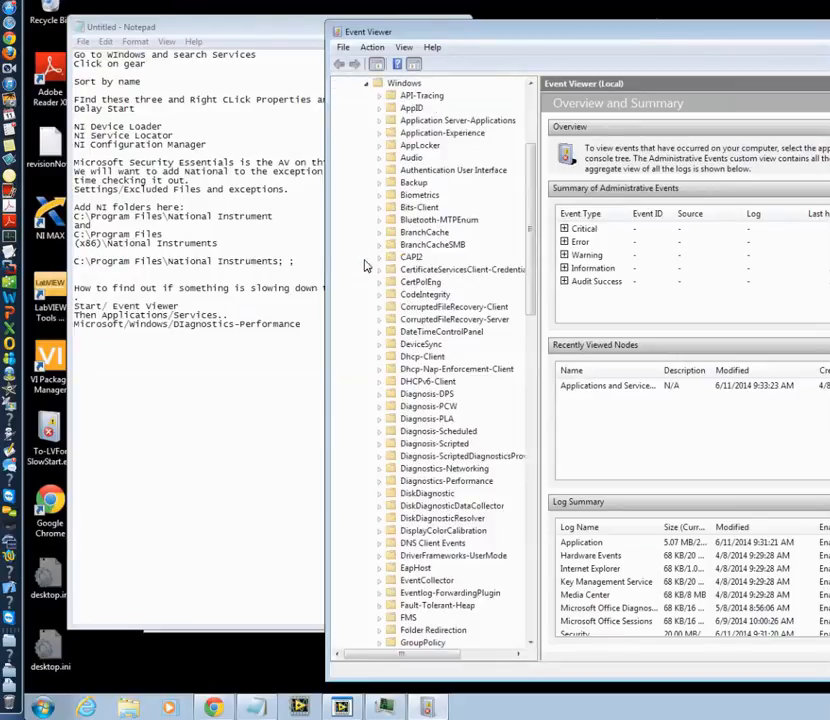
{"action": "mouse_move", "coordinate": [306, 445]}
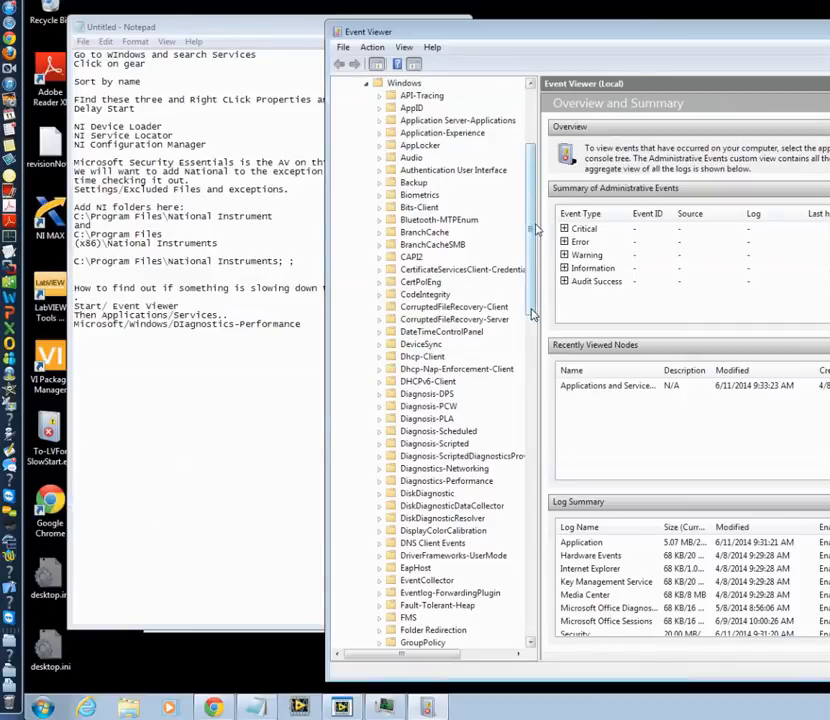
{"action": "scroll", "scroll_direction": "down", "scroll_amount": 3}
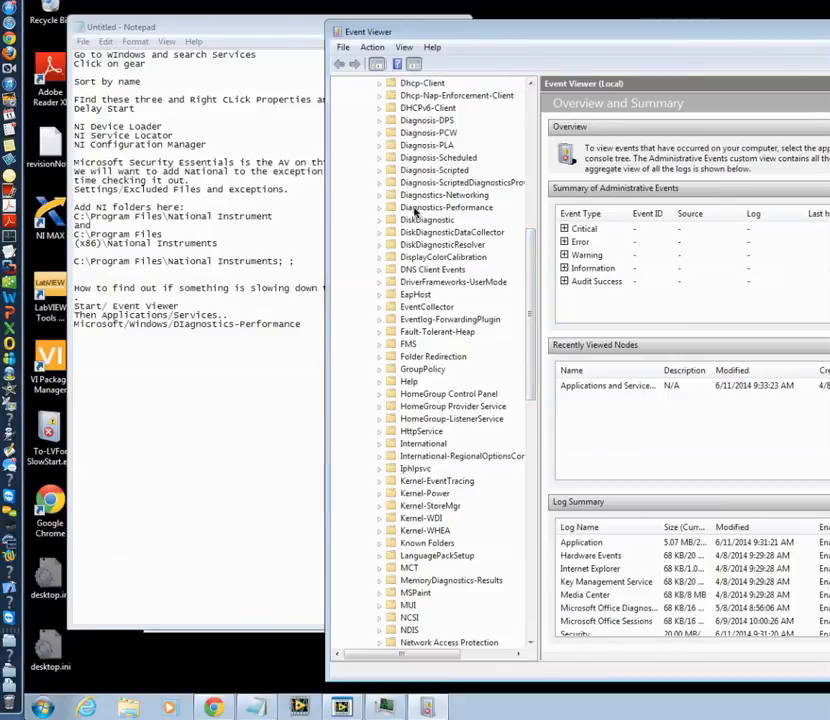
{"action": "mouse_move", "coordinate": [533, 258]}
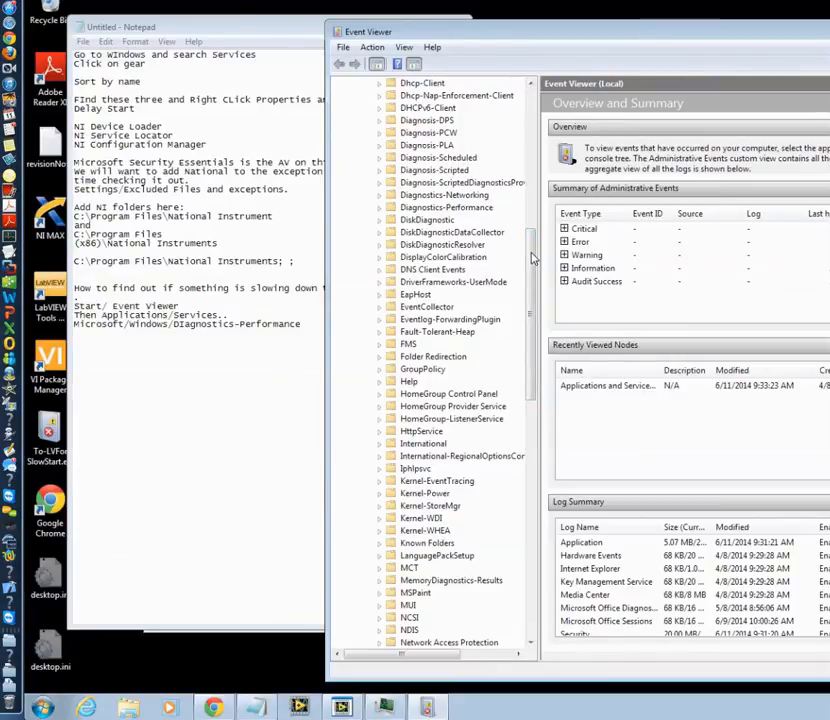
{"action": "scroll", "scroll_direction": "up", "scroll_amount": 3}
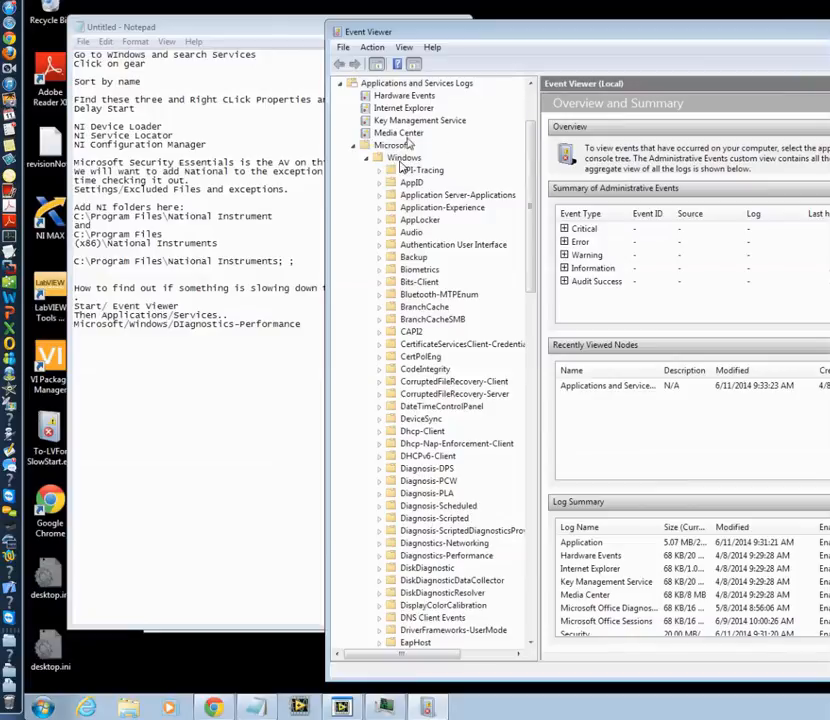
{"action": "scroll", "scroll_direction": "down", "scroll_amount": 3}
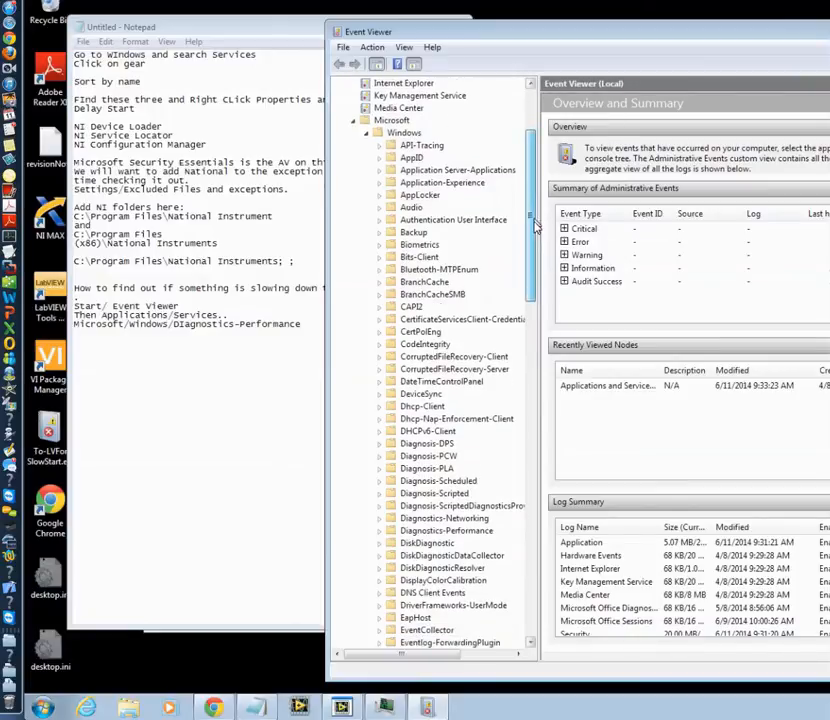
{"action": "scroll", "scroll_direction": "down", "scroll_amount": 3}
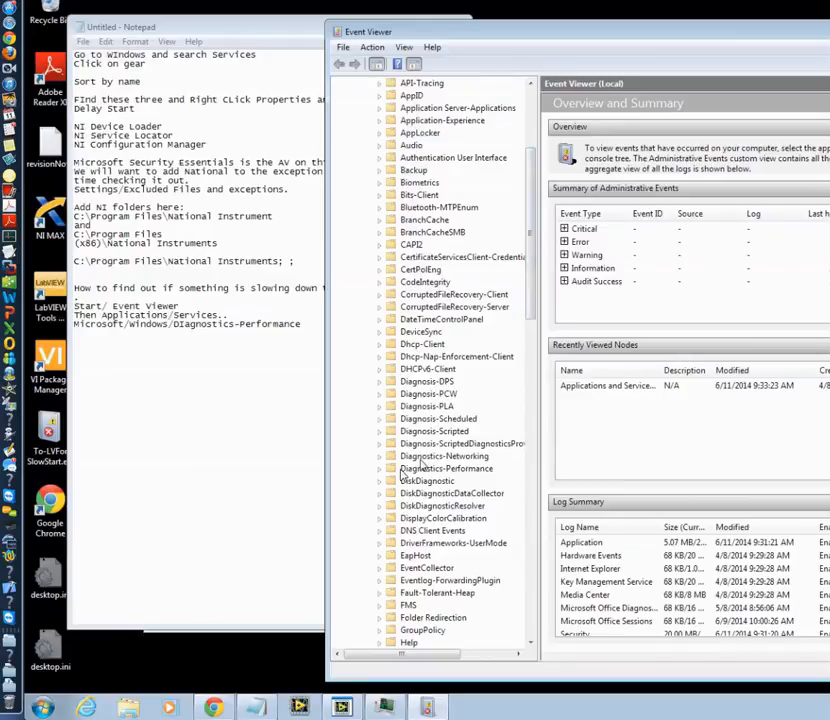
{"action": "left_click", "coordinate": [390, 468]}
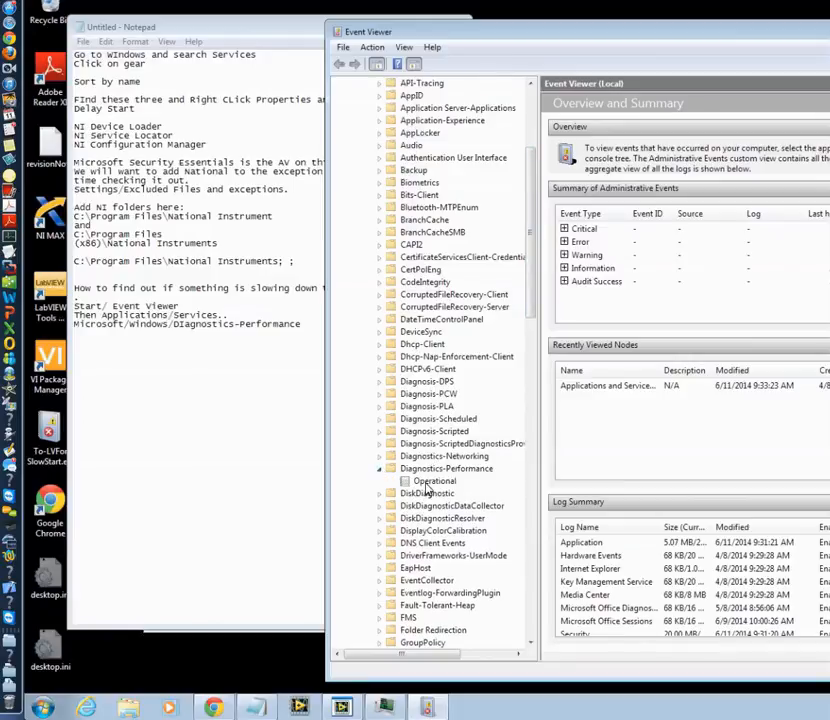
Open the Operational log and inspect the 110927 ms boot Error and the top Warning.
{"action": "left_click", "coordinate": [435, 481]}
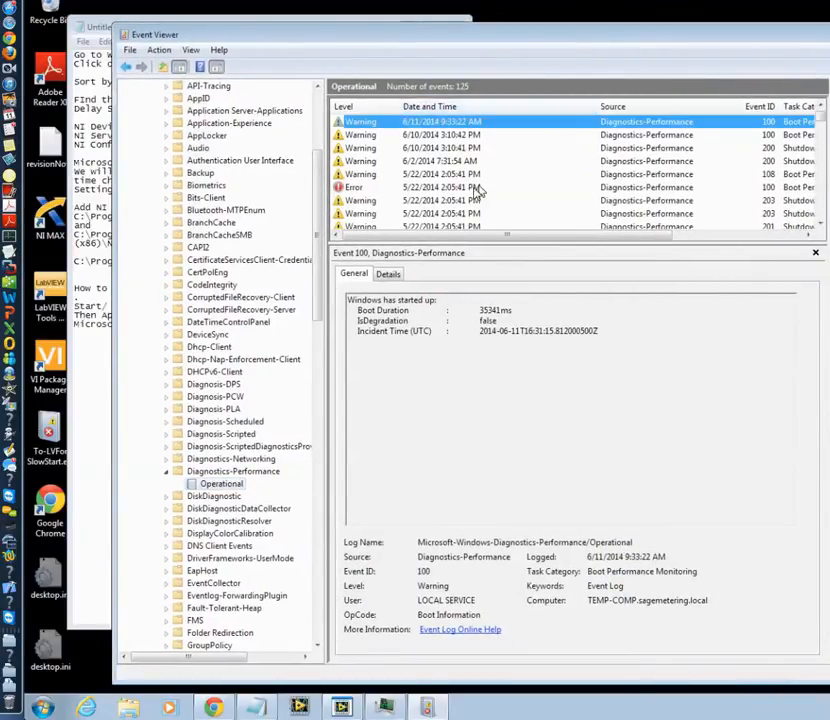
{"action": "left_click", "coordinate": [450, 187]}
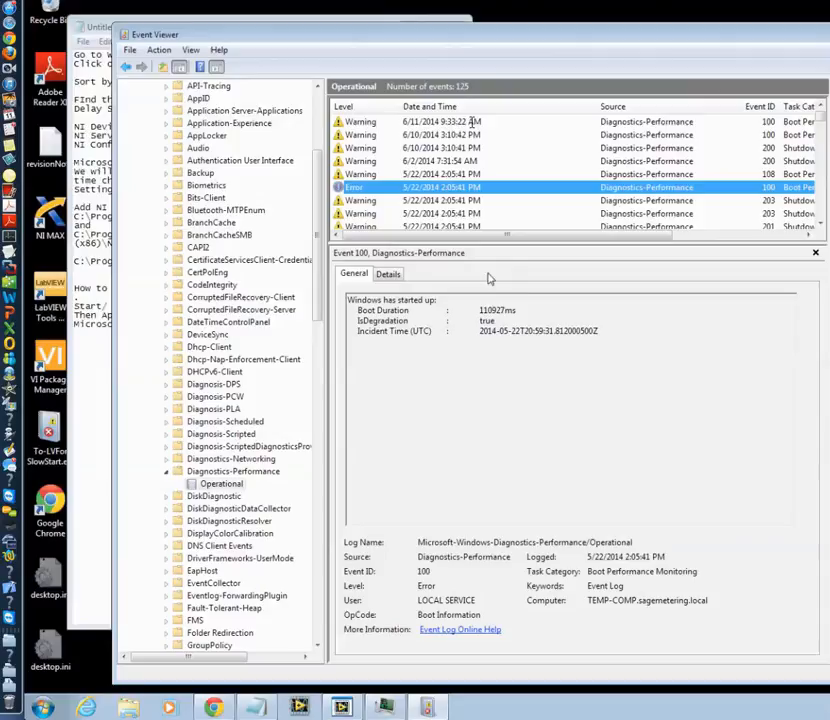
{"action": "mouse_move", "coordinate": [540, 170]}
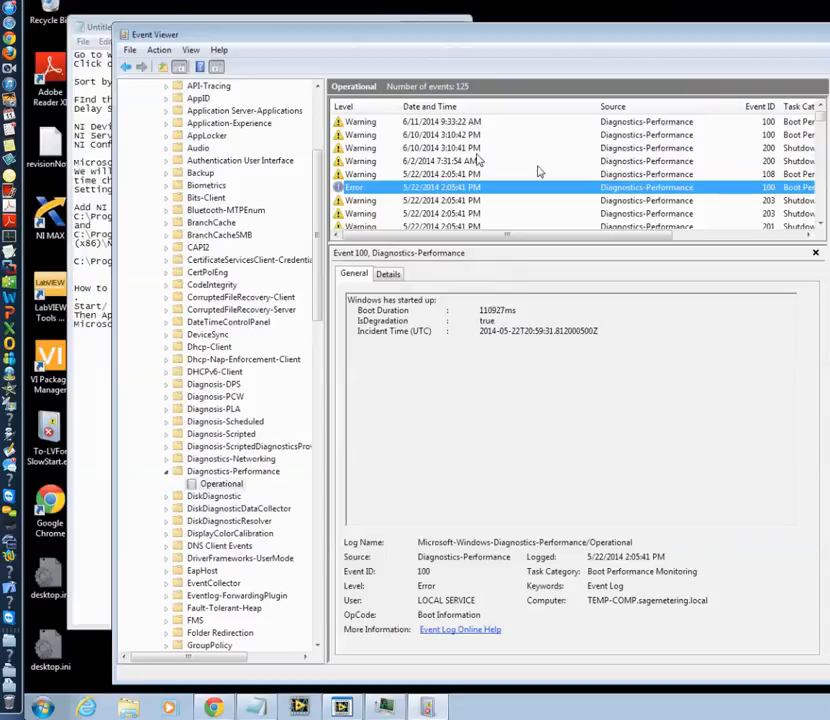
{"action": "left_click", "coordinate": [440, 121]}
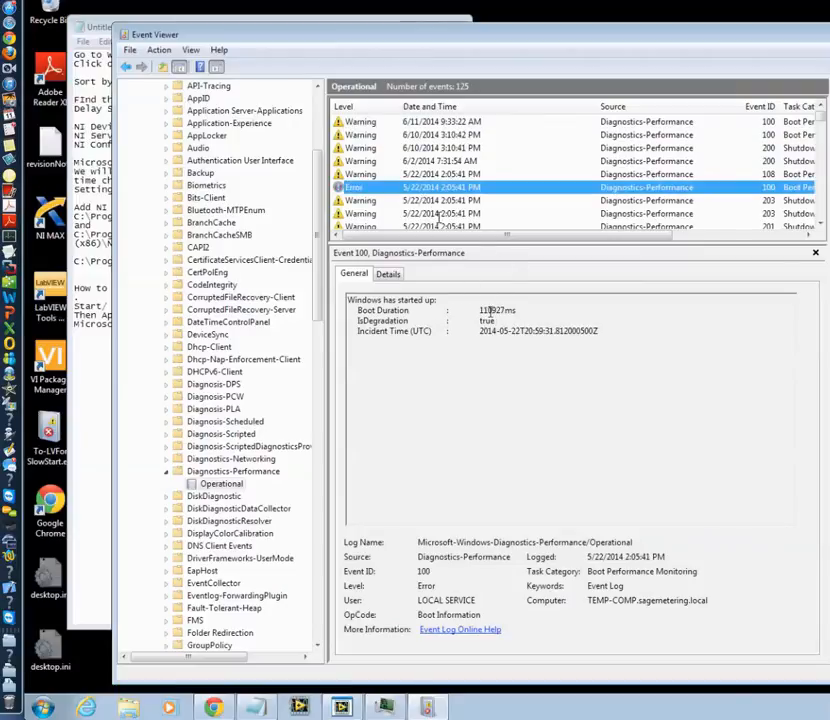
{"action": "mouse_move", "coordinate": [631, 311]}
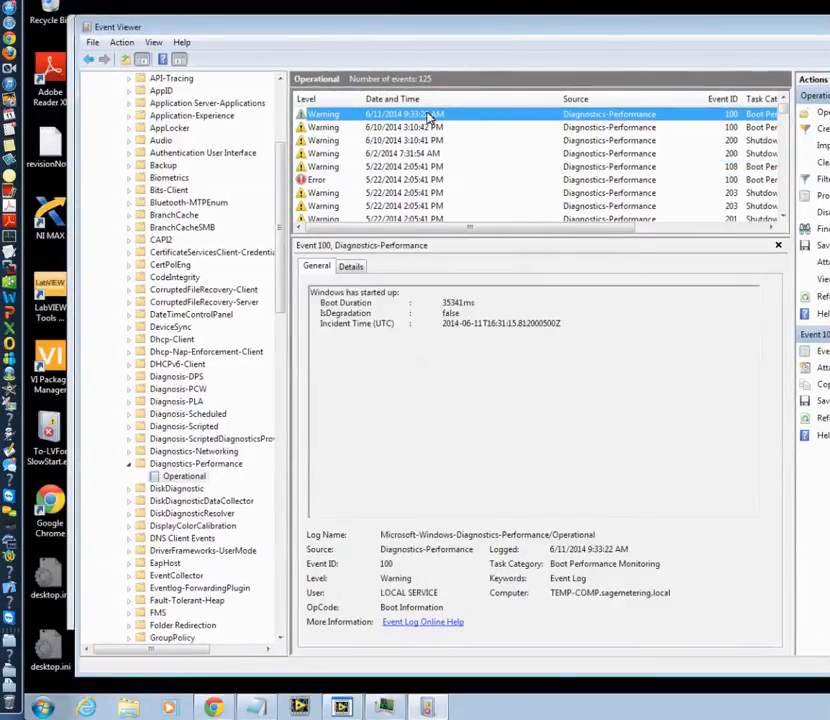
Read Event 203 details identifying slow NI web servers, NIApplicationWebServer taking 4992 ms.
{"action": "left_click", "coordinate": [351, 266]}
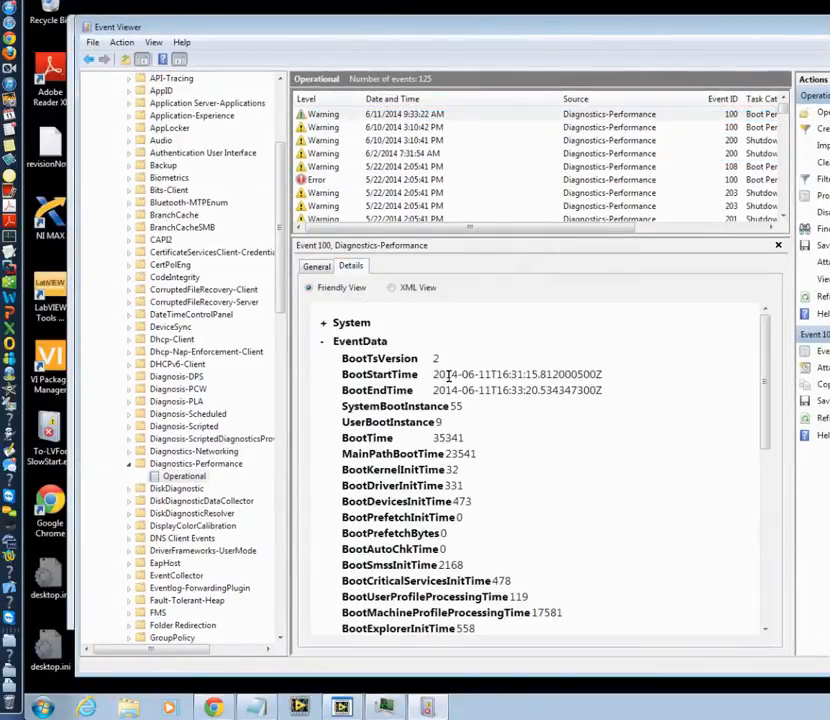
{"action": "scroll", "scroll_direction": "down", "scroll_amount": 3}
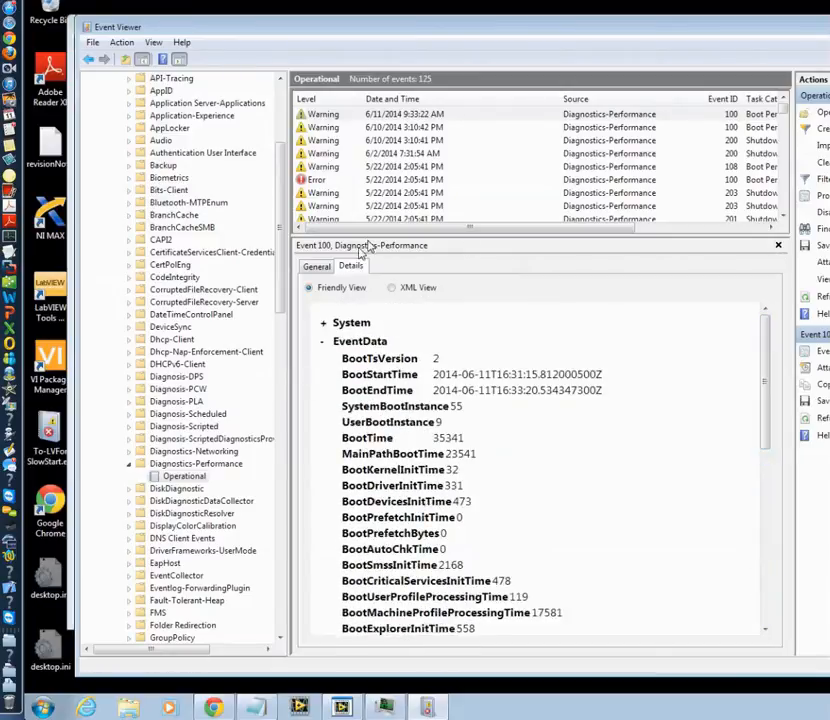
{"action": "left_click", "coordinate": [400, 179]}
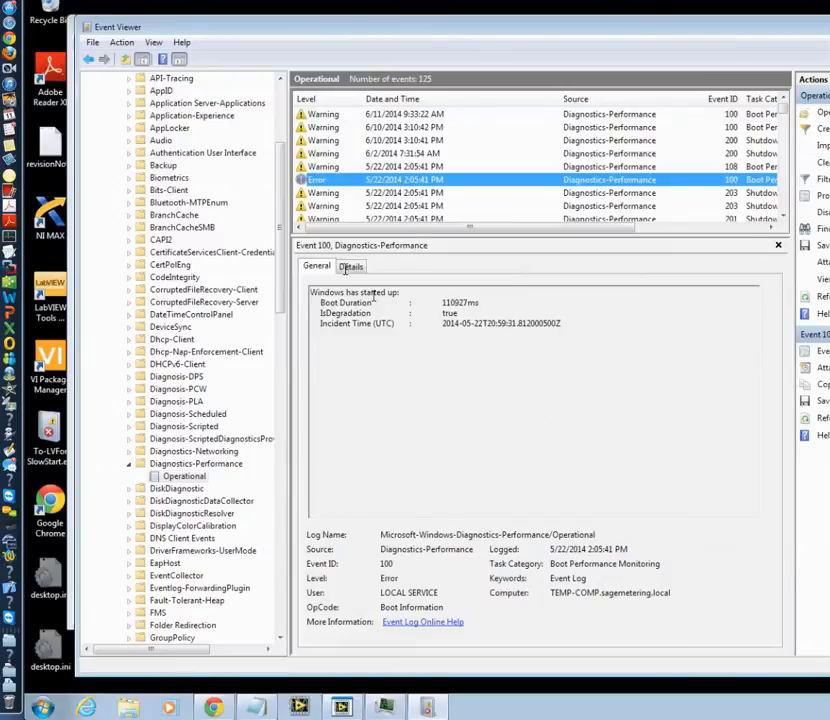
{"action": "left_click", "coordinate": [351, 266]}
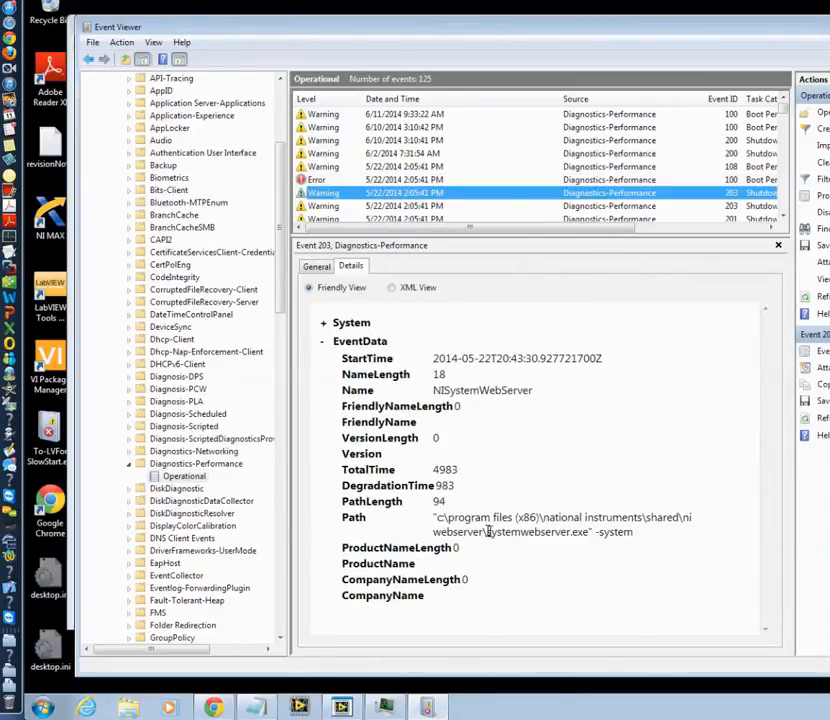
{"action": "double_click", "coordinate": [525, 531]}
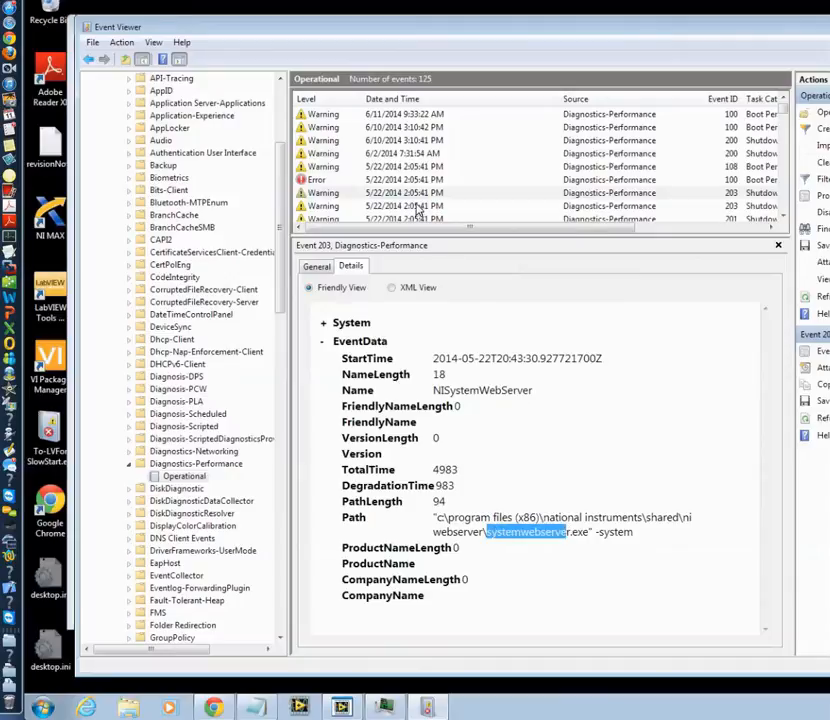
{"action": "left_click", "coordinate": [400, 218]}
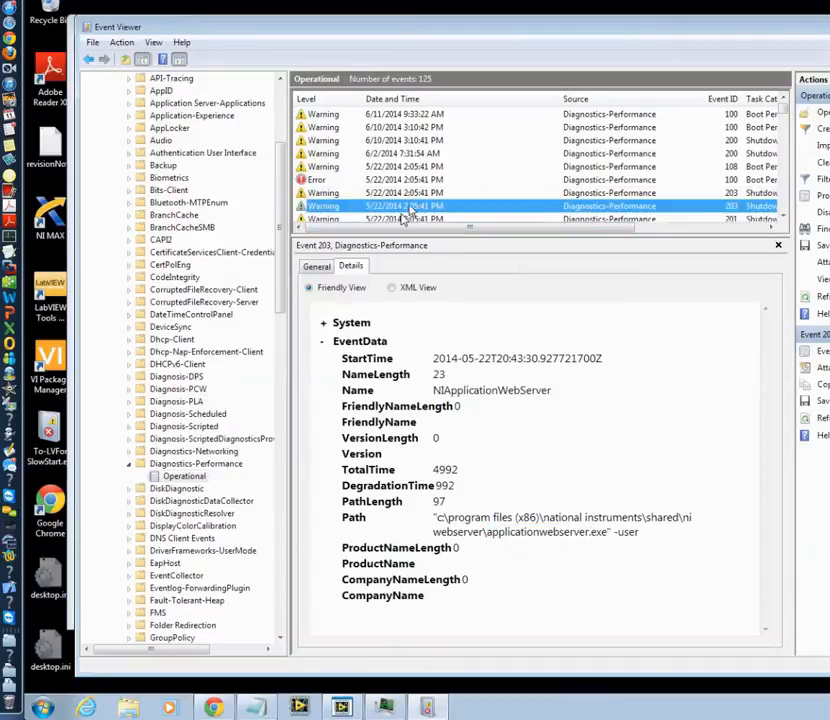